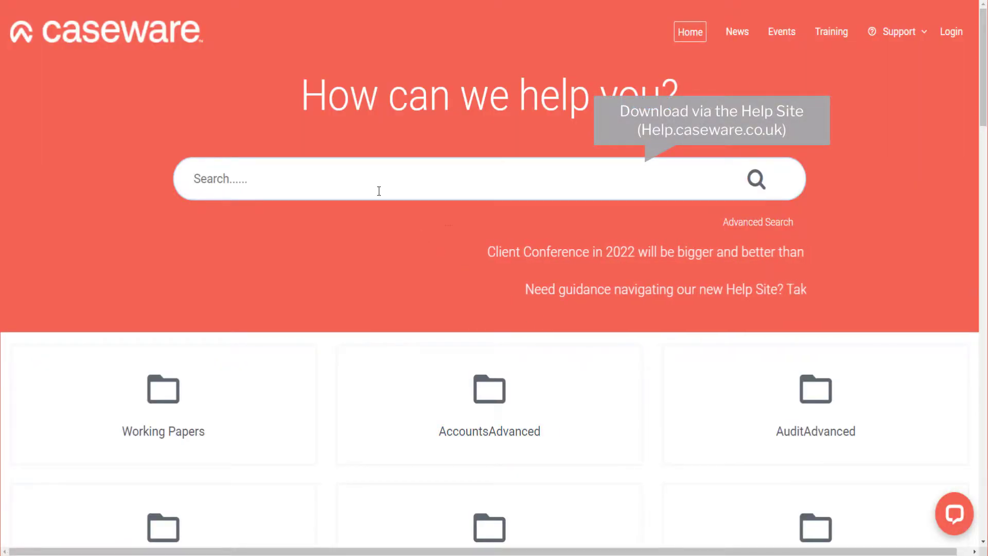
Step: Search 'Excel download', reach the Statement of Cash Flows Excel Link article and download the Cashflow workbook
{"action": "type", "text": "Excel"}
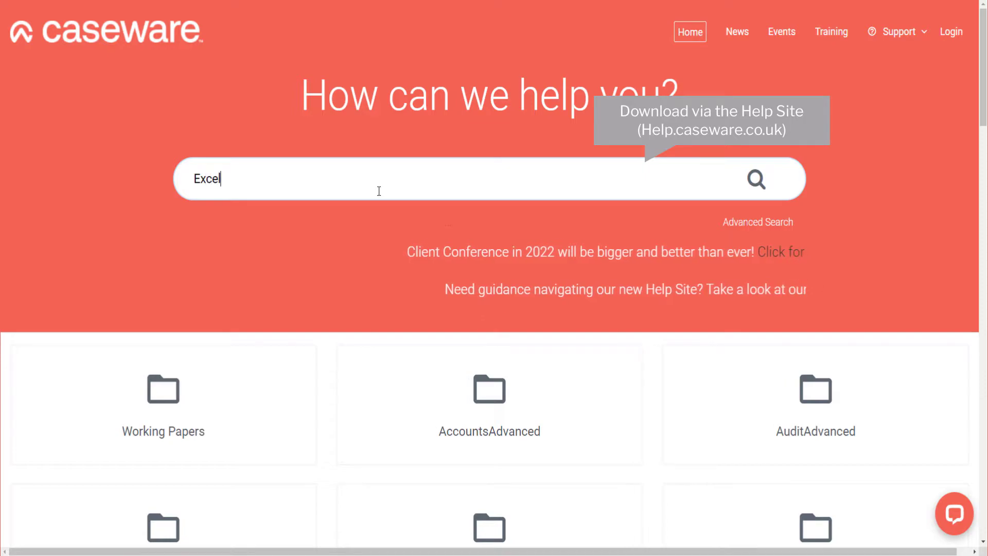
{"action": "type", "text": "downloa"}
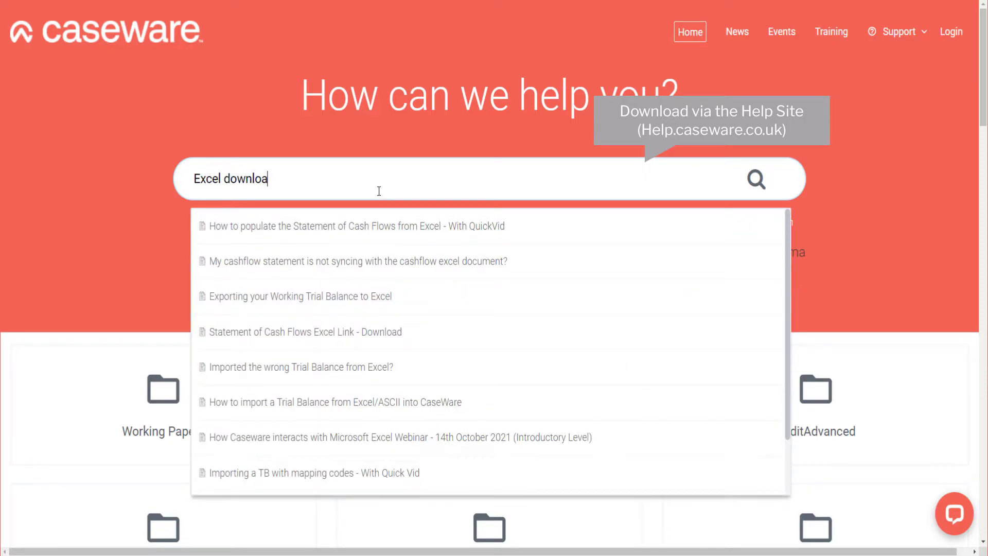
{"action": "type", "text": "d"}
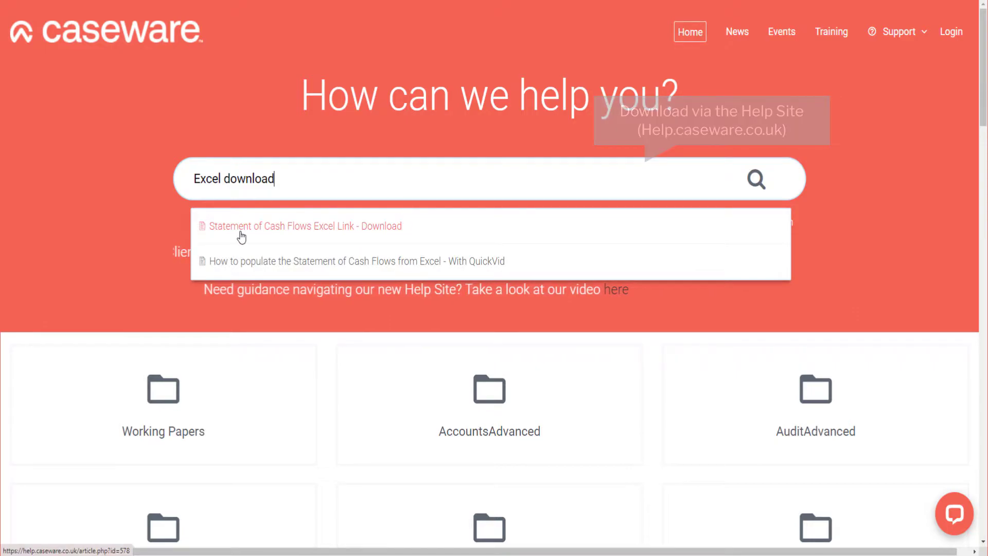
{"action": "left_click", "coordinate": [304, 226]}
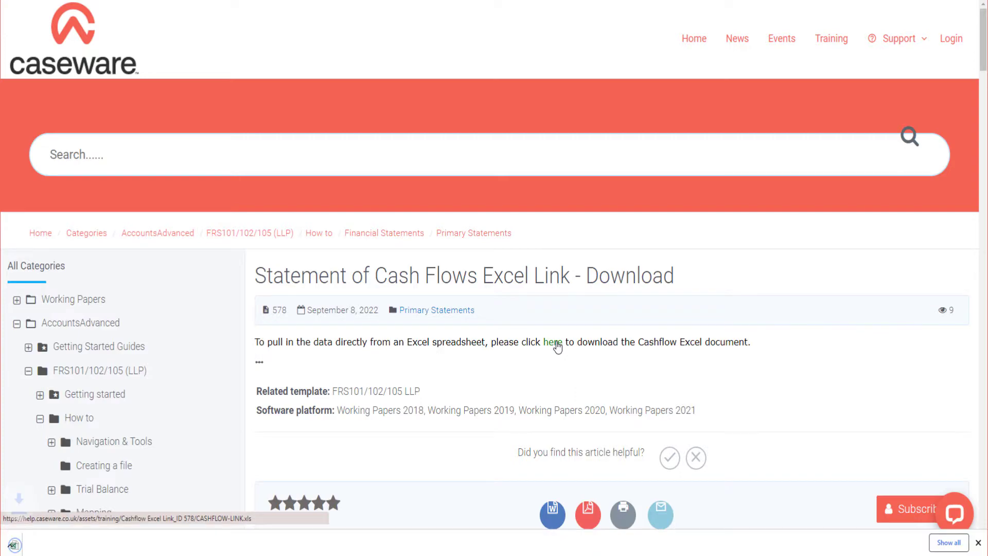
{"action": "left_click", "coordinate": [552, 342]}
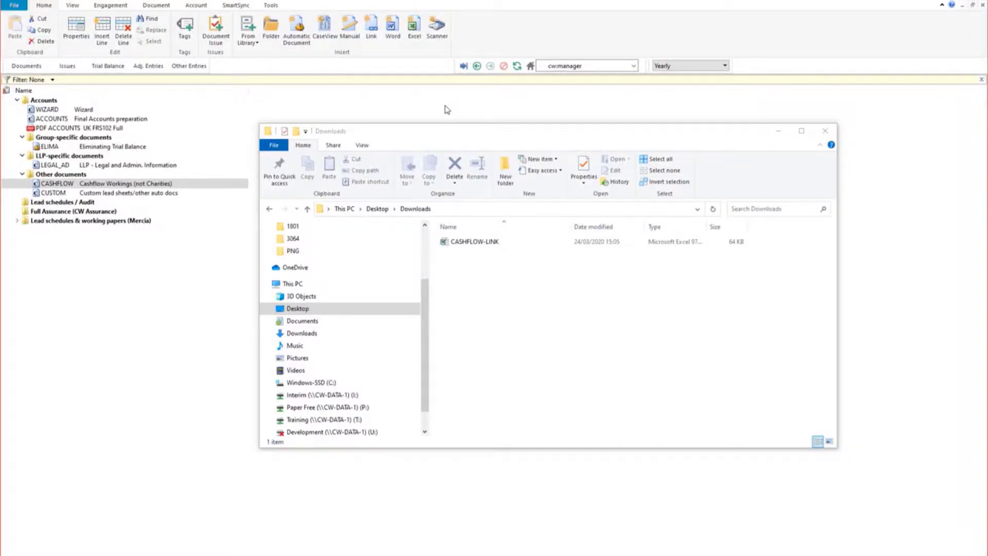
Step: Bring CASHFLOW-LINK.xls from Downloads into Other documents and close the Downloads folder
{"action": "left_click", "coordinate": [472, 241]}
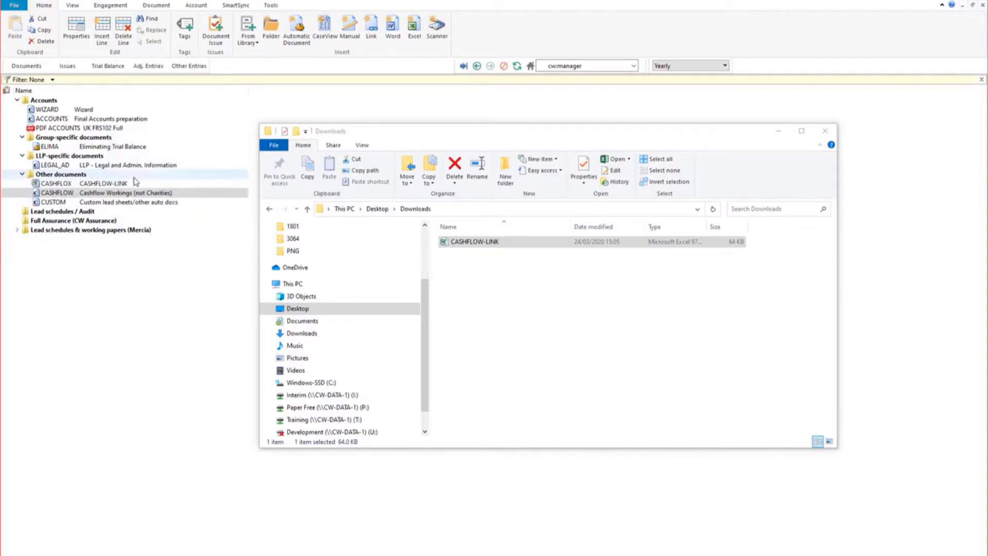
{"action": "left_click", "coordinate": [824, 131]}
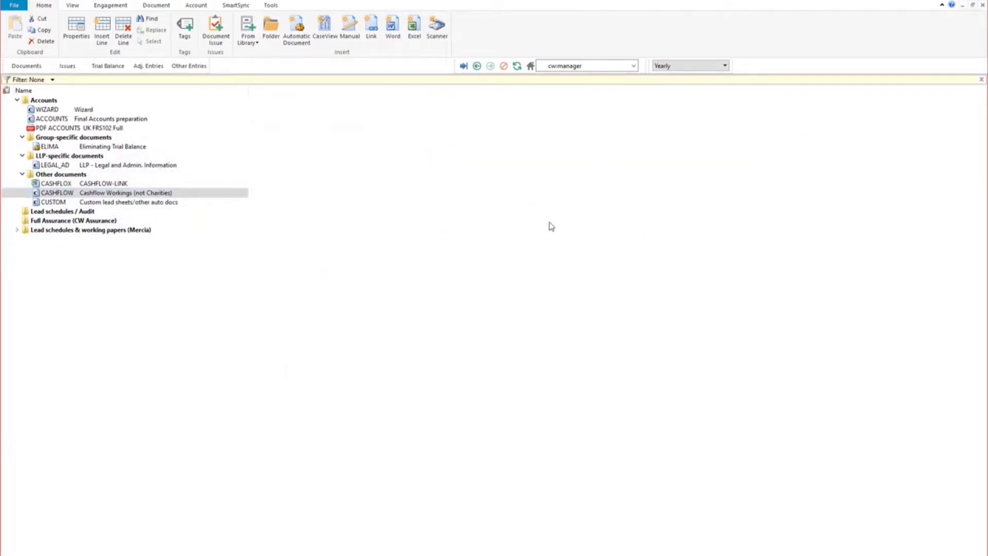
{"action": "mouse_move", "coordinate": [364, 243]}
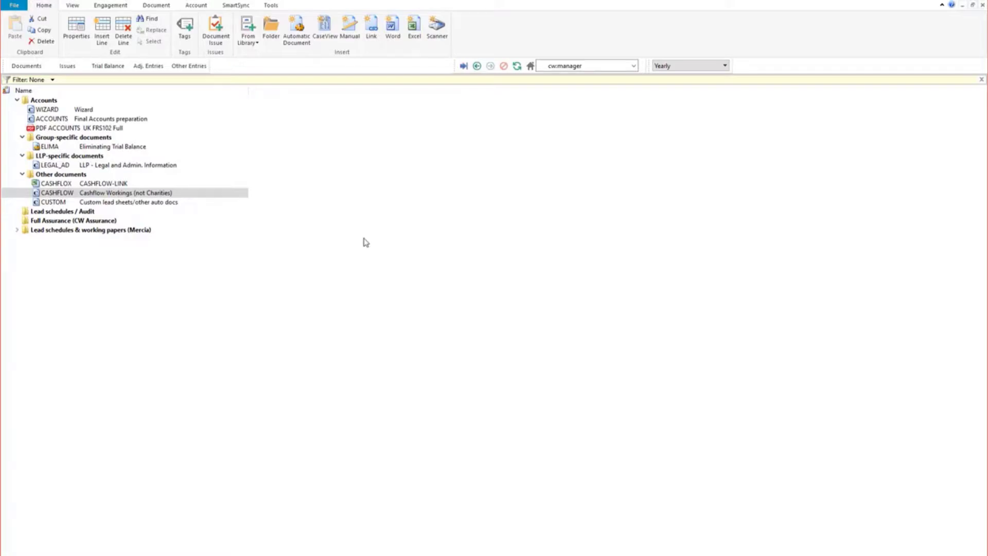
Step: Through the document's Properties, set its Number to CASHFLOW-LINK and confirm
{"action": "right_click", "coordinate": [57, 192]}
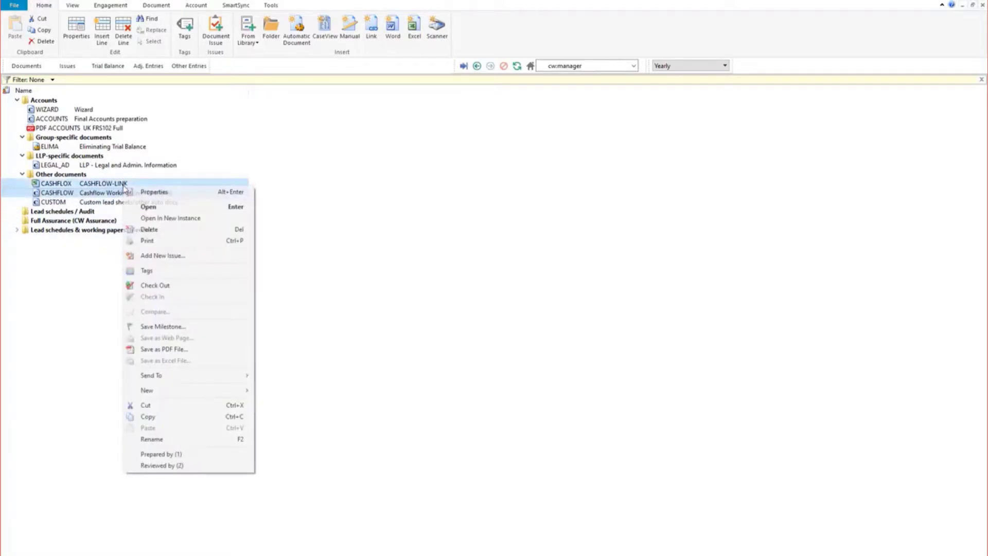
{"action": "mouse_move", "coordinate": [183, 191]}
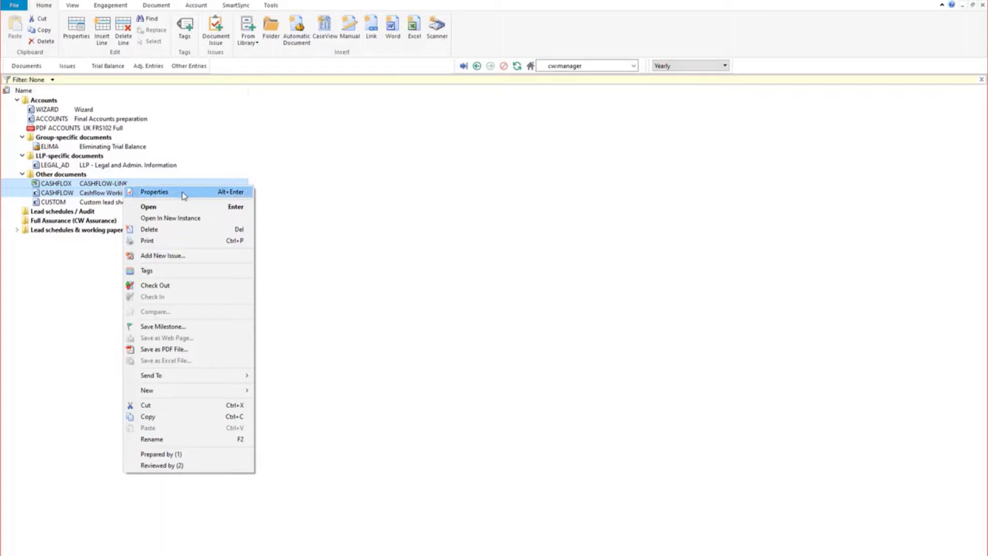
{"action": "left_click", "coordinate": [154, 192]}
{"action": "type", "text": "CASHFLOW-"}
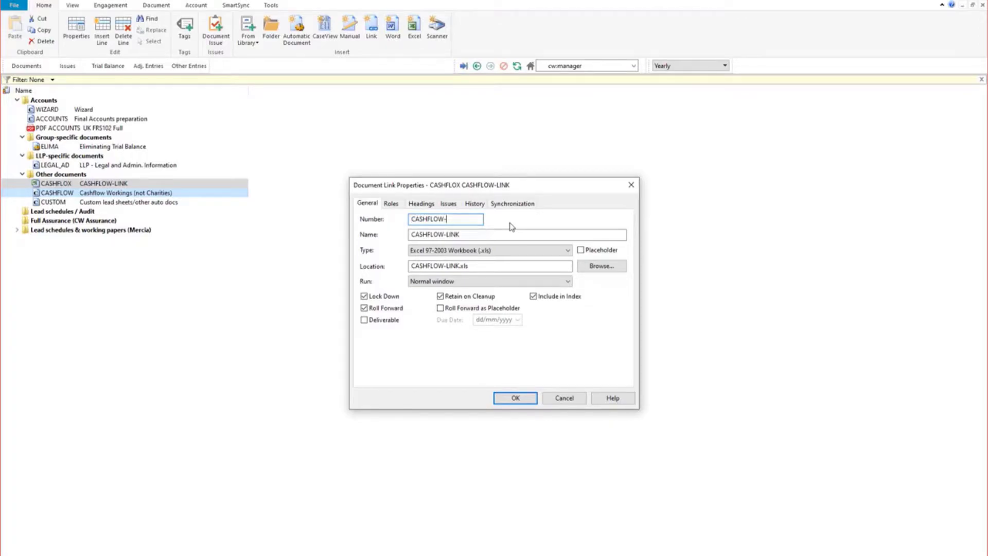
{"action": "type", "text": "LINK"}
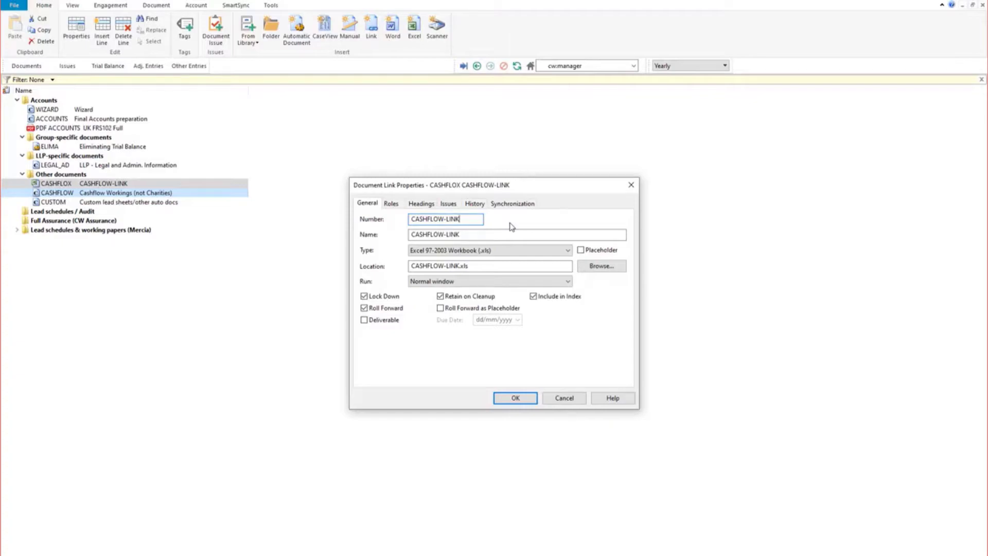
{"action": "left_click", "coordinate": [515, 398]}
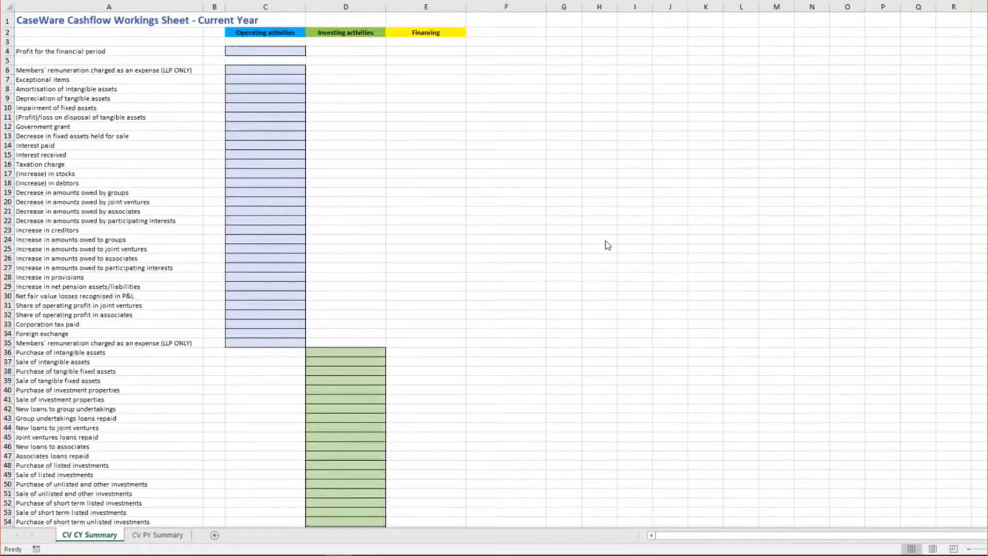
Step: Review the CV CY Summary, move to CV PY Summary and dismiss the protected-sheet warning
{"action": "scroll", "scroll_direction": "down", "scroll_amount": 3}
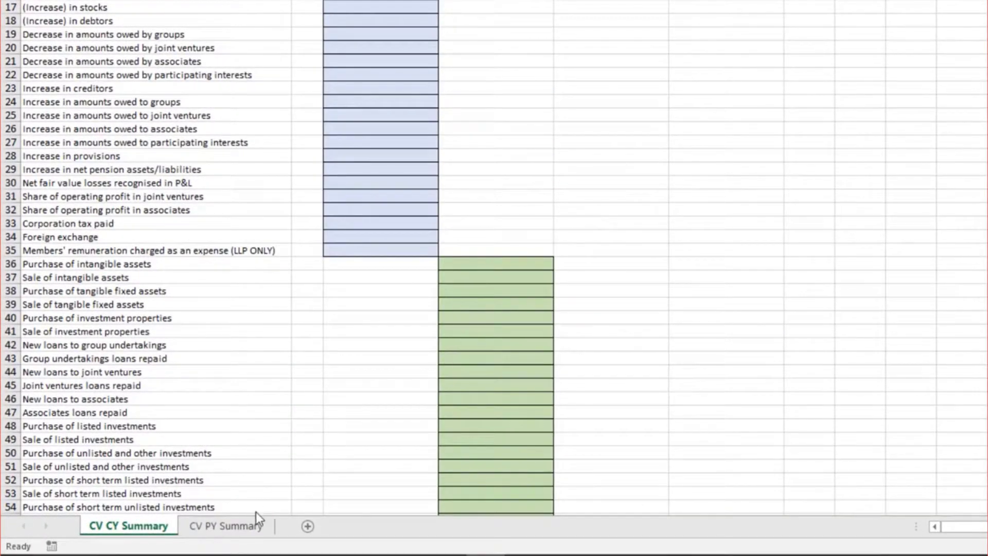
{"action": "left_click", "coordinate": [226, 526]}
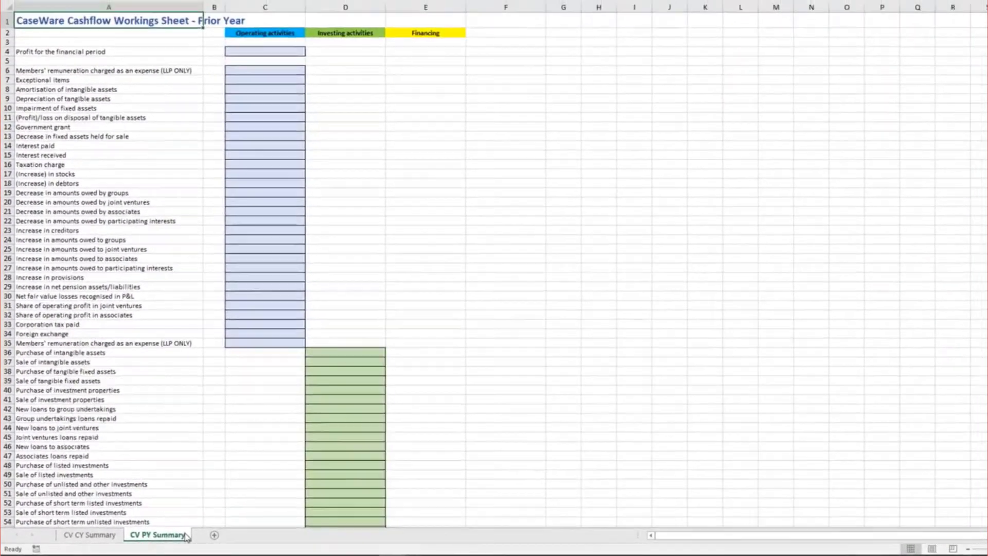
{"action": "left_click", "coordinate": [101, 72]}
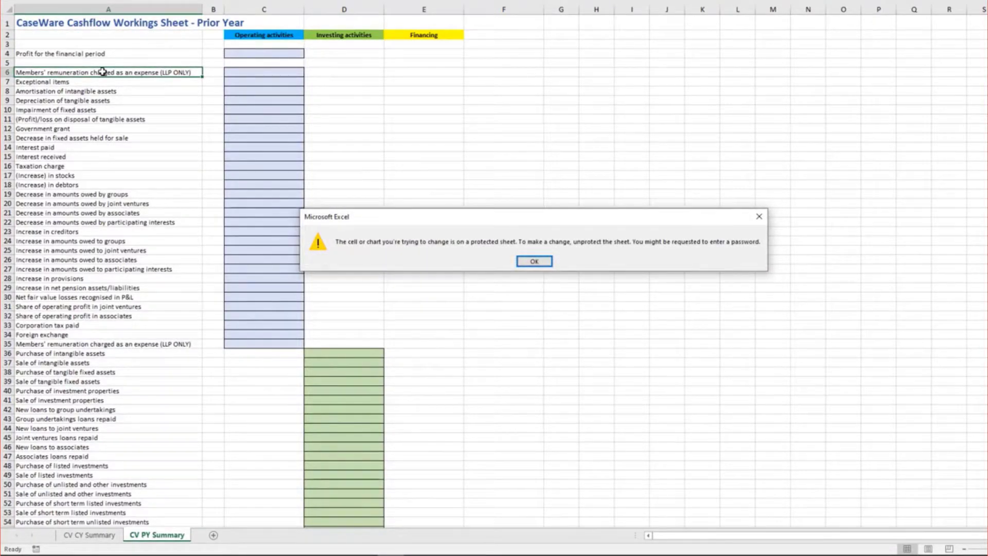
{"action": "left_click", "coordinate": [534, 261]}
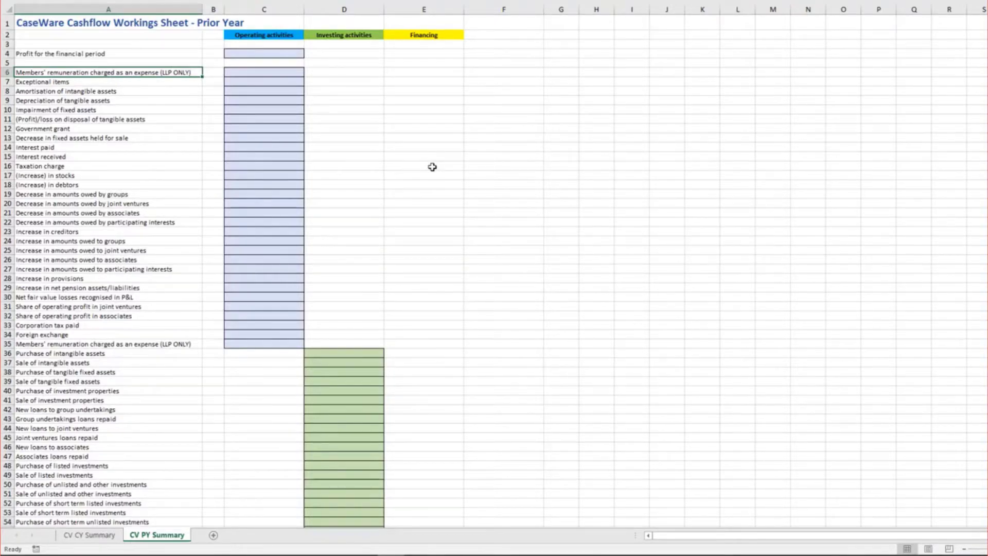
{"action": "scroll", "scroll_direction": "down", "scroll_amount": 3}
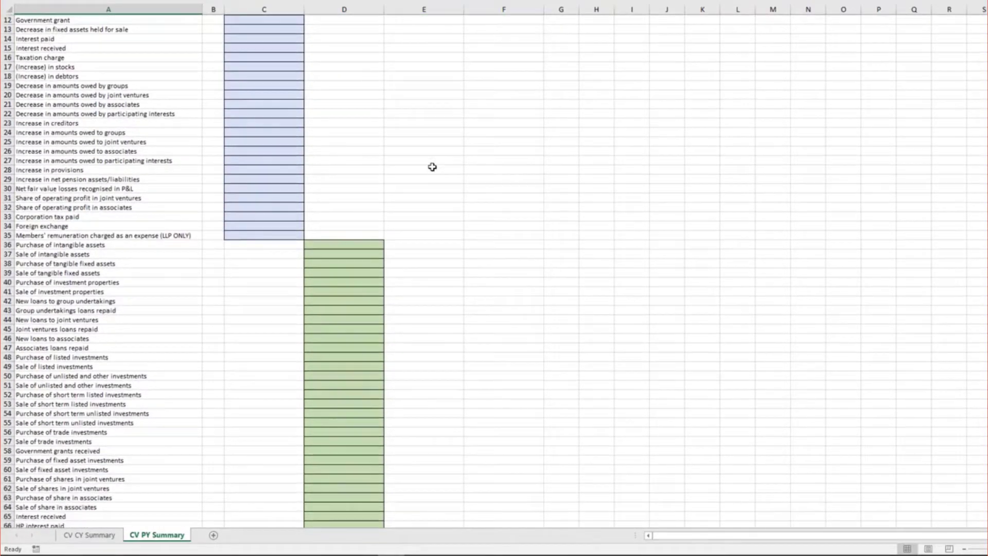
{"action": "scroll", "scroll_direction": "down", "scroll_amount": 3}
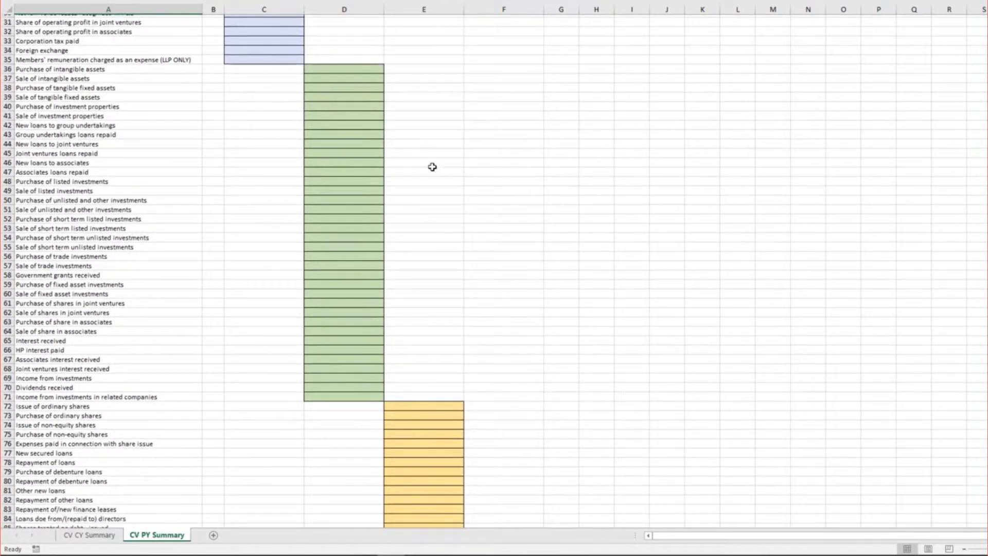
{"action": "scroll", "scroll_direction": "down", "scroll_amount": 3}
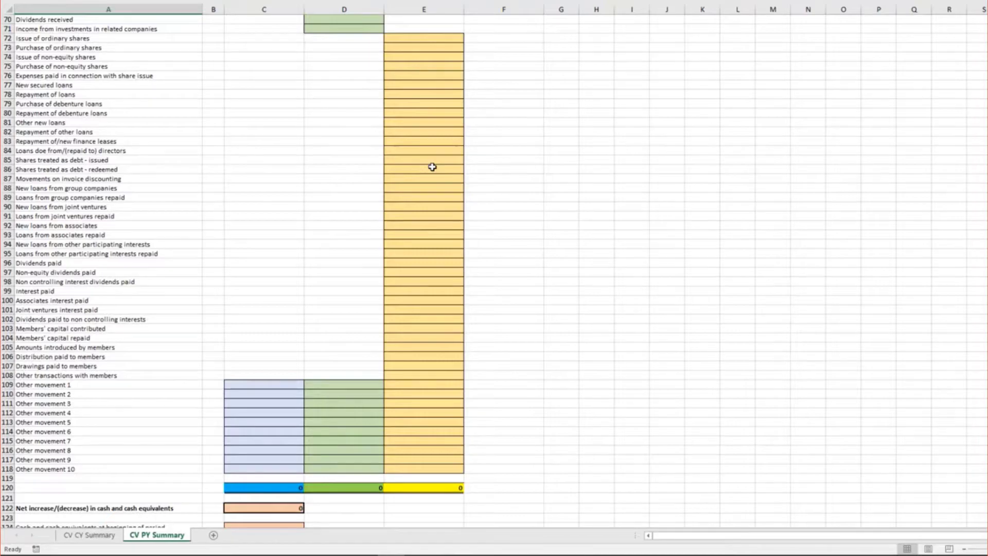
{"action": "scroll", "scroll_direction": "down", "scroll_amount": 3}
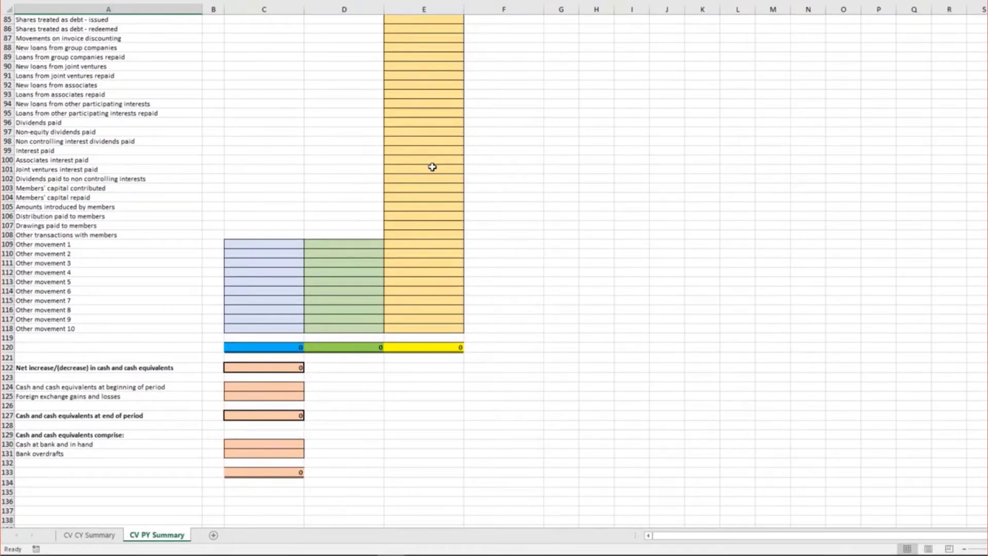
{"action": "mouse_move", "coordinate": [493, 225]}
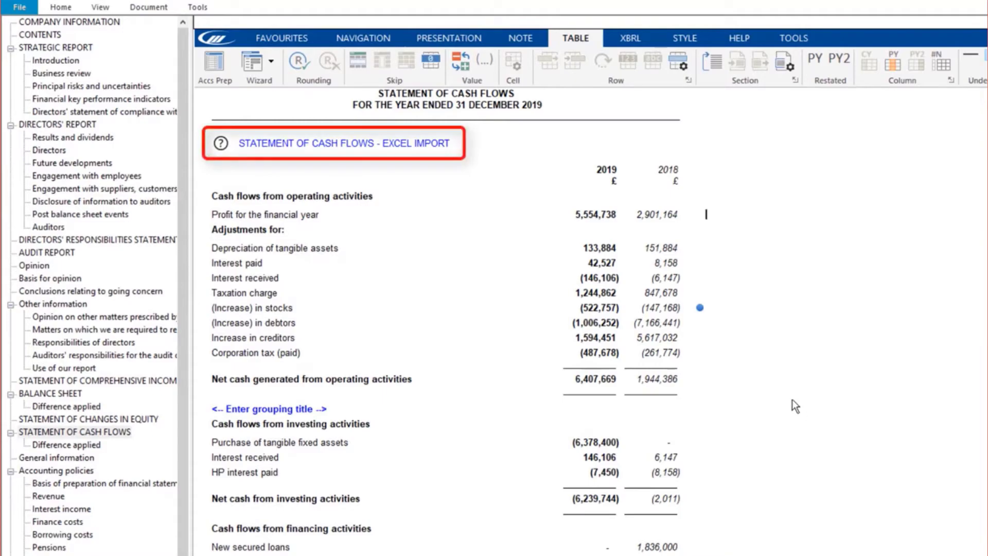
Step: View the Excel Import guidance and tick the box to import figures from the Excel summary sheets
{"action": "left_click", "coordinate": [221, 143]}
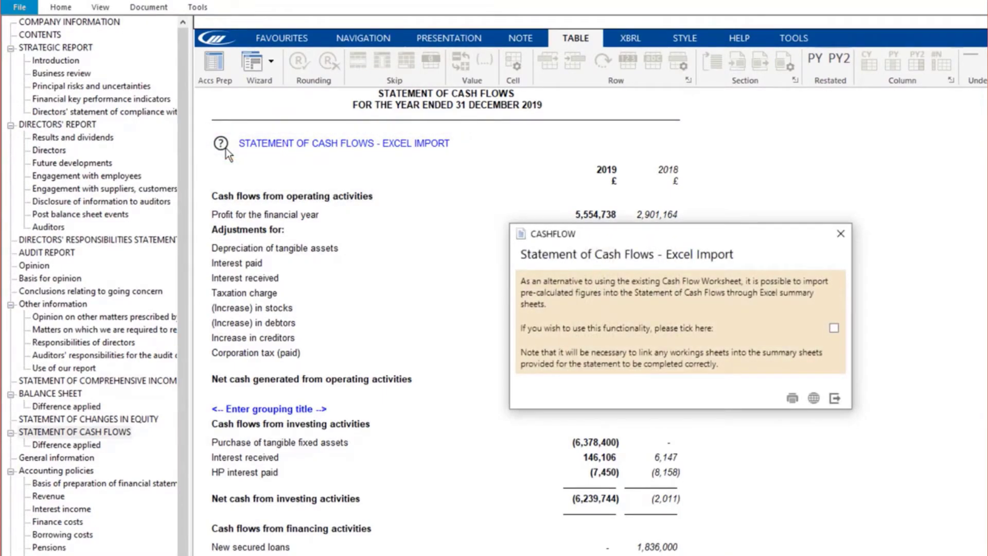
{"action": "mouse_move", "coordinate": [809, 348]}
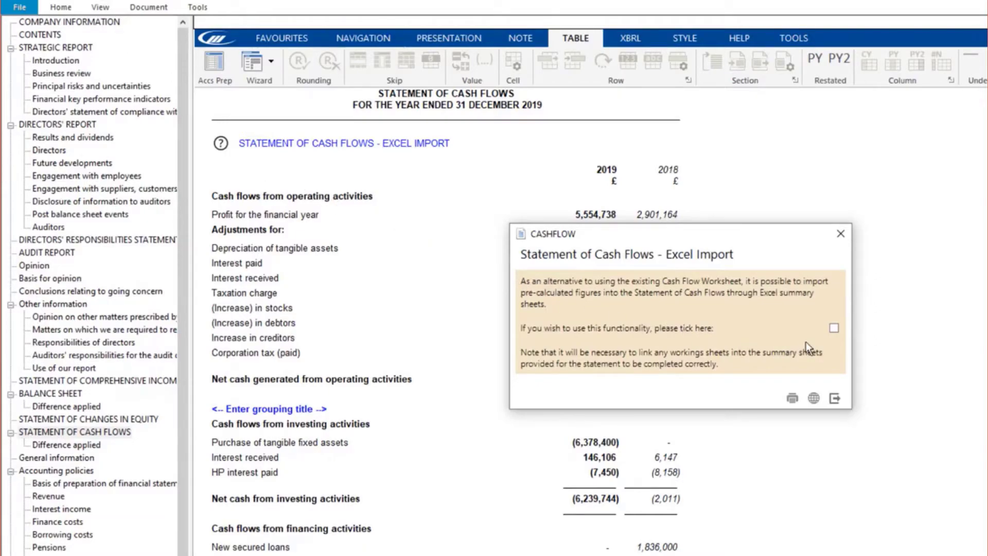
{"action": "left_click", "coordinate": [834, 327]}
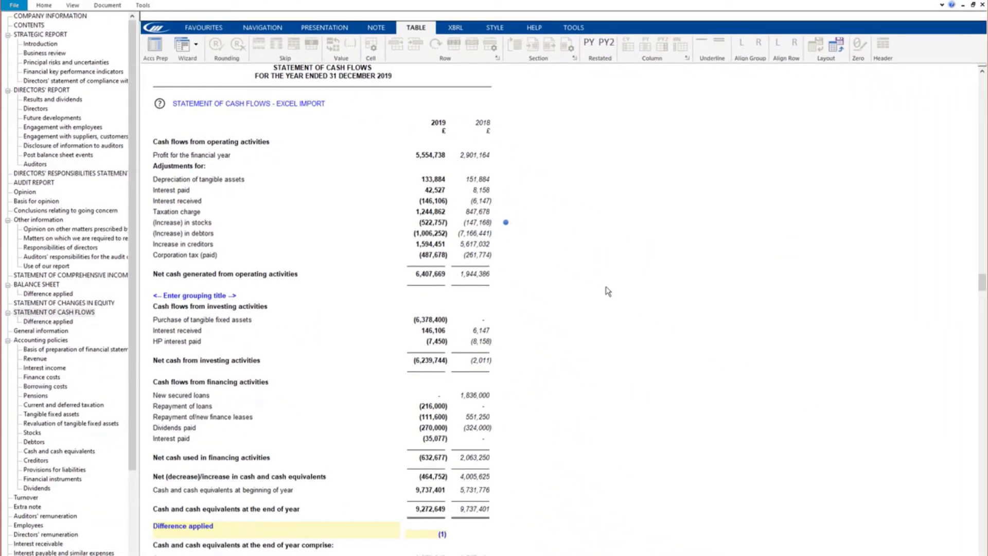
Step: Refresh the statement so stocks read (522,756) and debtors (1,006,253)
{"action": "left_click", "coordinate": [226, 47]}
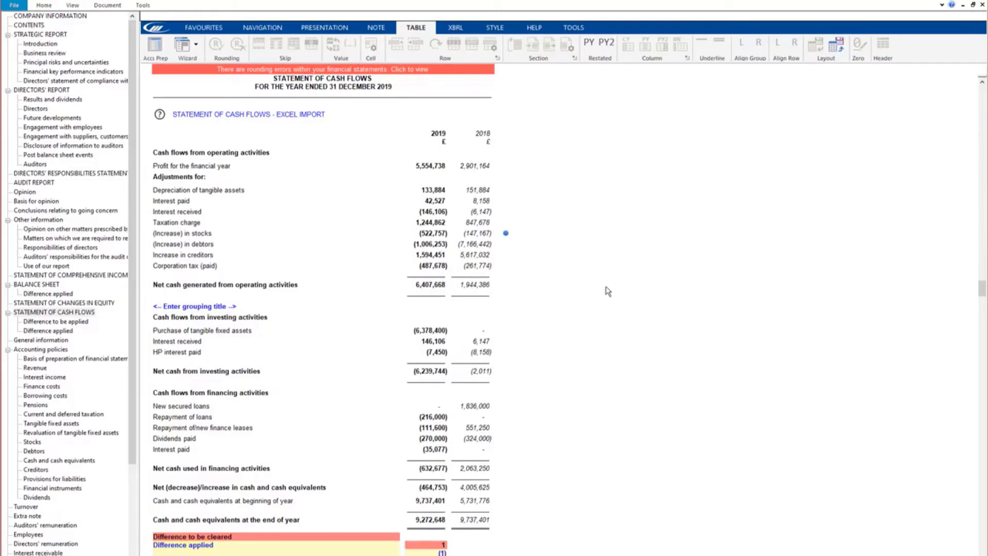
{"action": "left_click", "coordinate": [183, 234]}
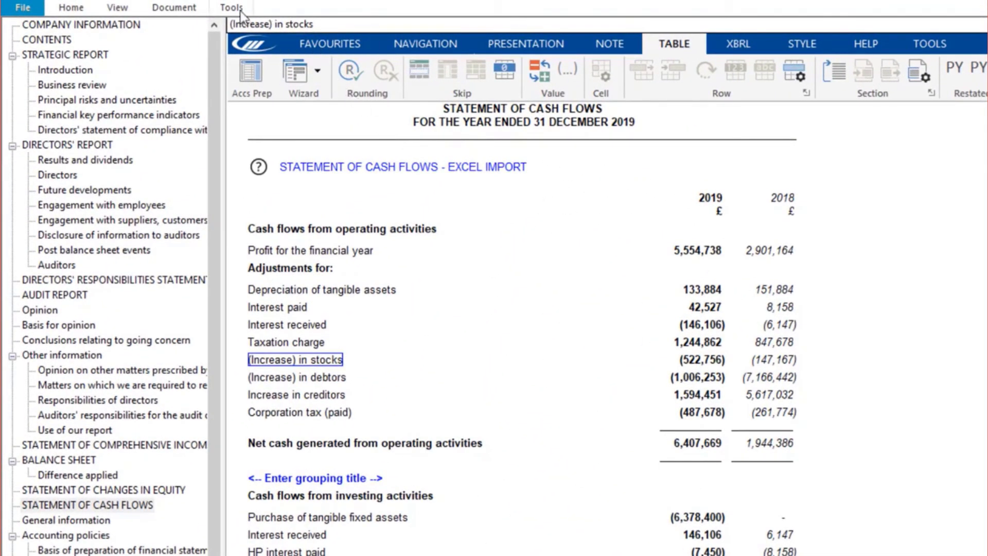
Step: Show the Tools recalculation options for the Statement of Cash Flows
{"action": "left_click", "coordinate": [232, 7]}
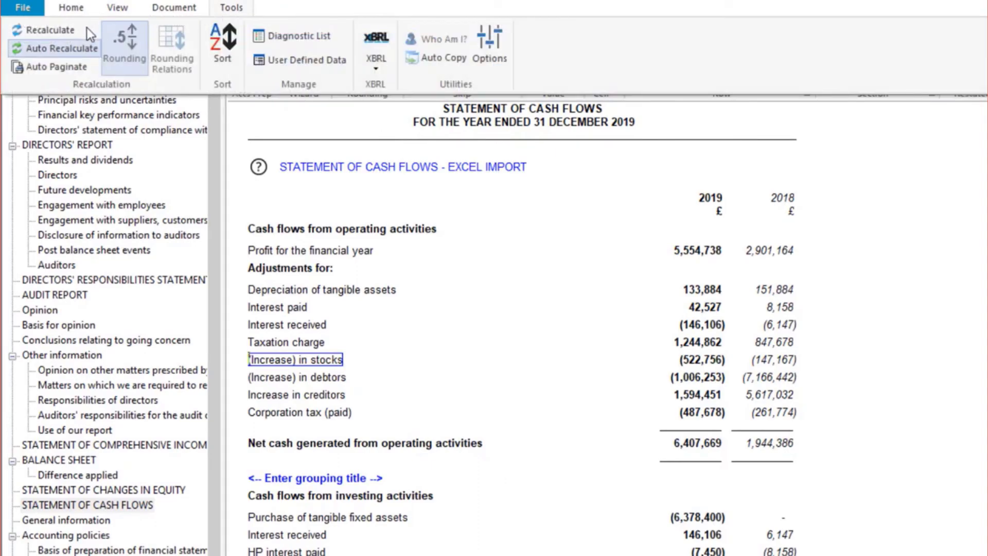